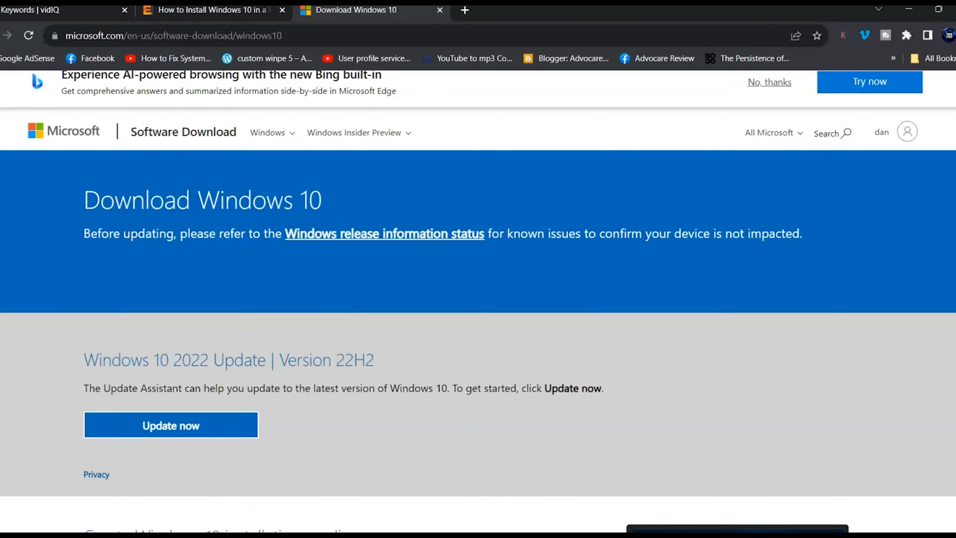
Start the media creation tool download from the 'Create Windows 10 installation media' section.
scroll(down, 3)
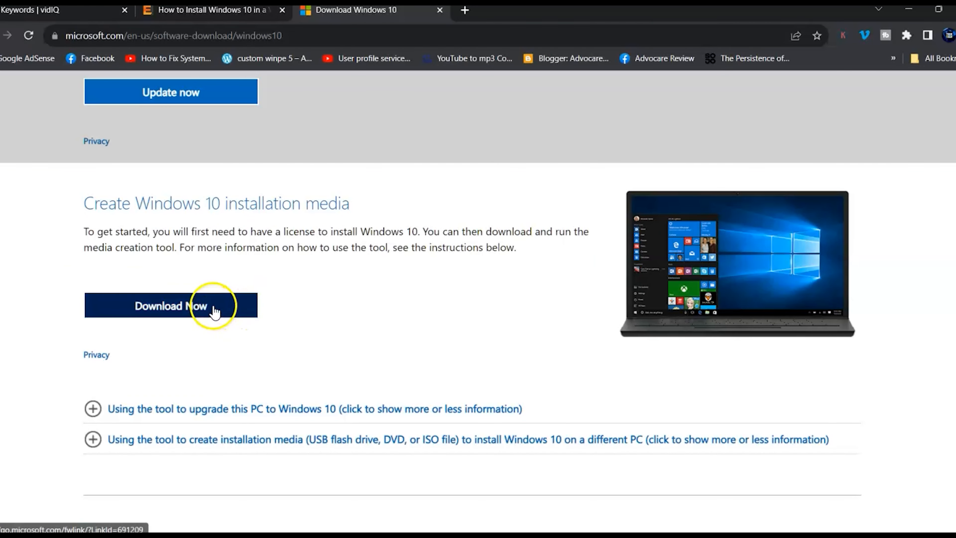
click(171, 305)
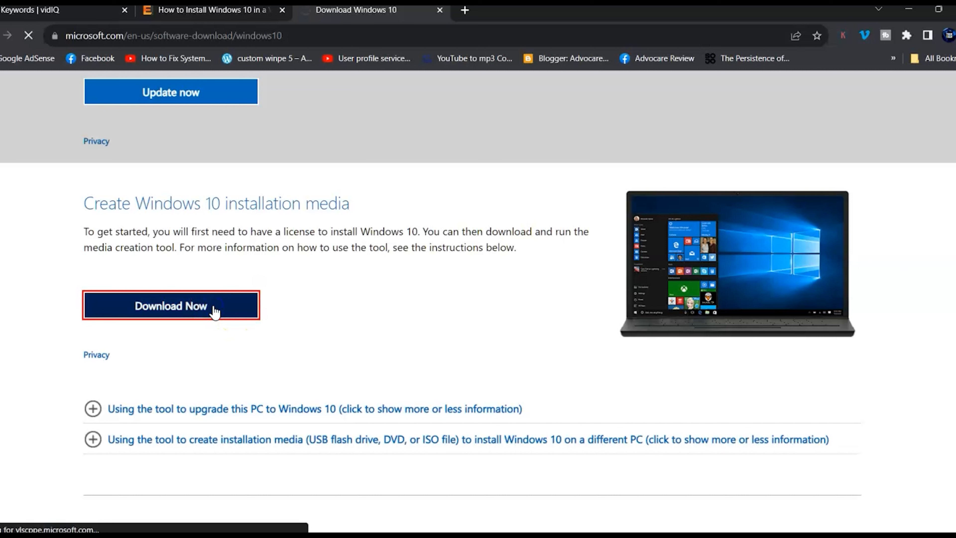
click(171, 305)
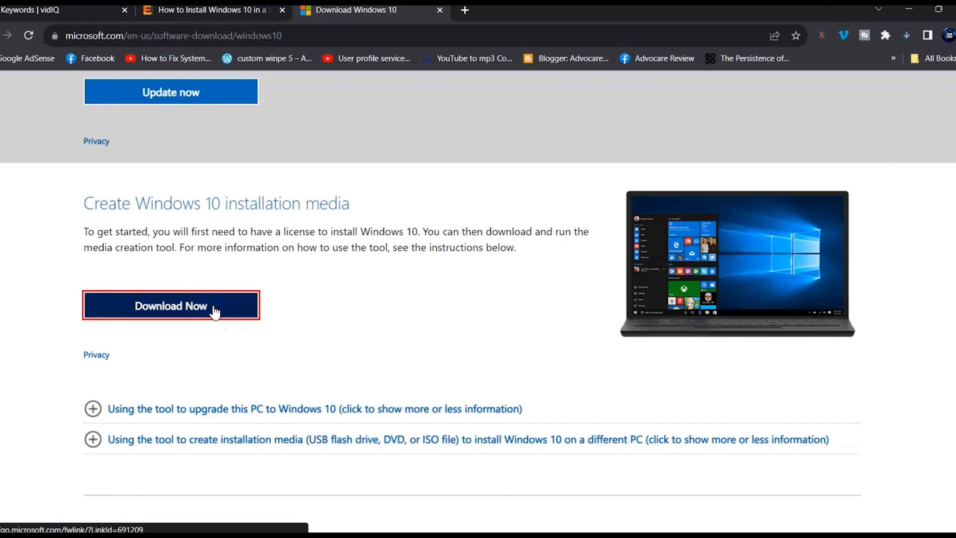
click(171, 305)
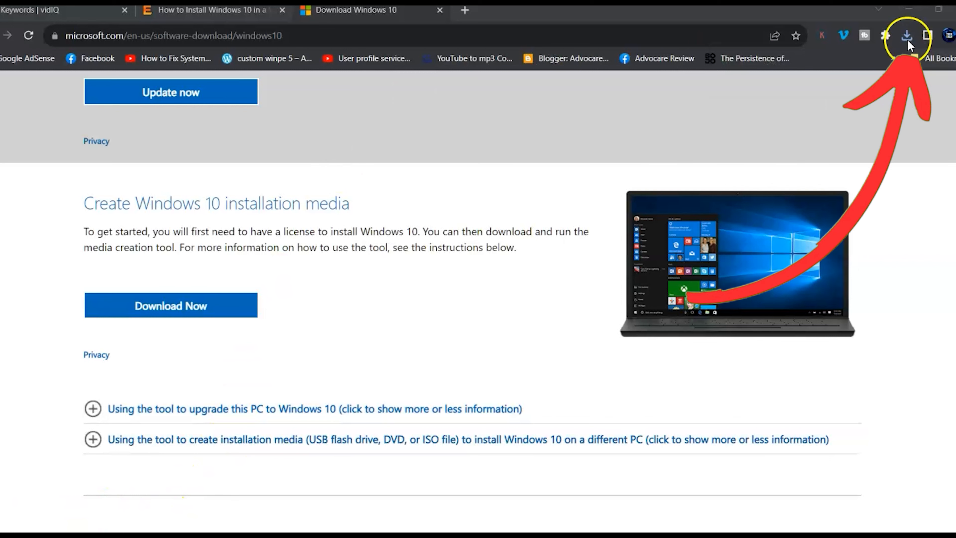
Launch the downloaded MediaCreationTool from Chrome's recent downloads.
click(906, 35)
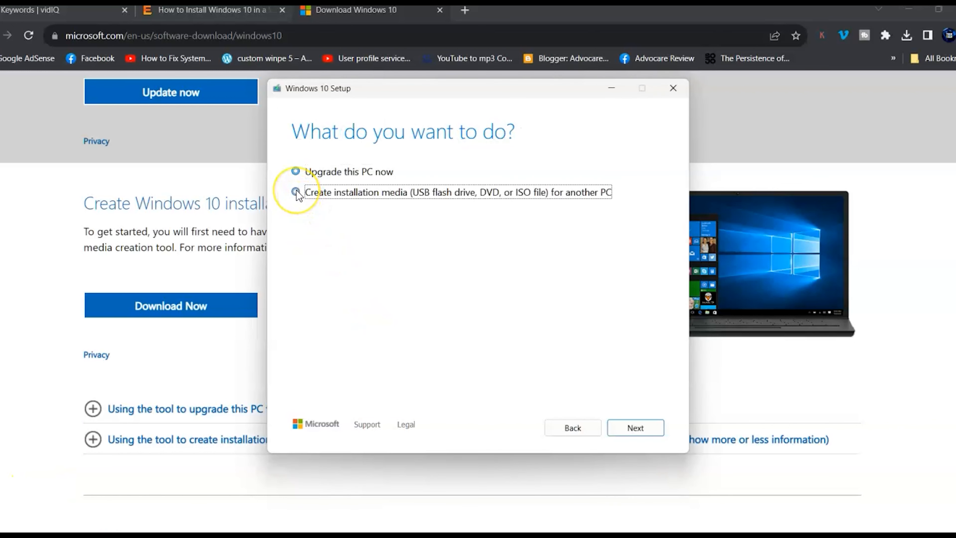
Choose installation media for another PC with recommended language and edition, as an ISO file.
click(295, 192)
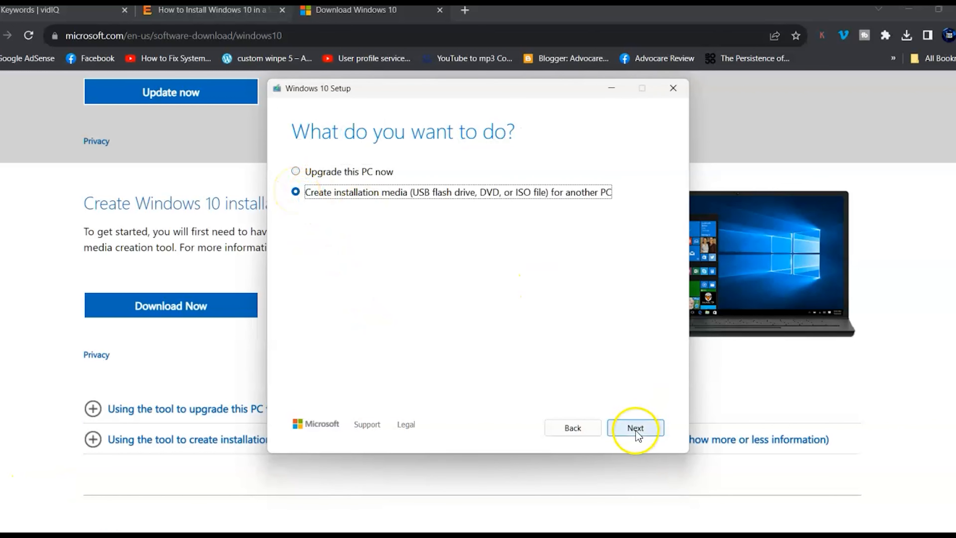
click(634, 427)
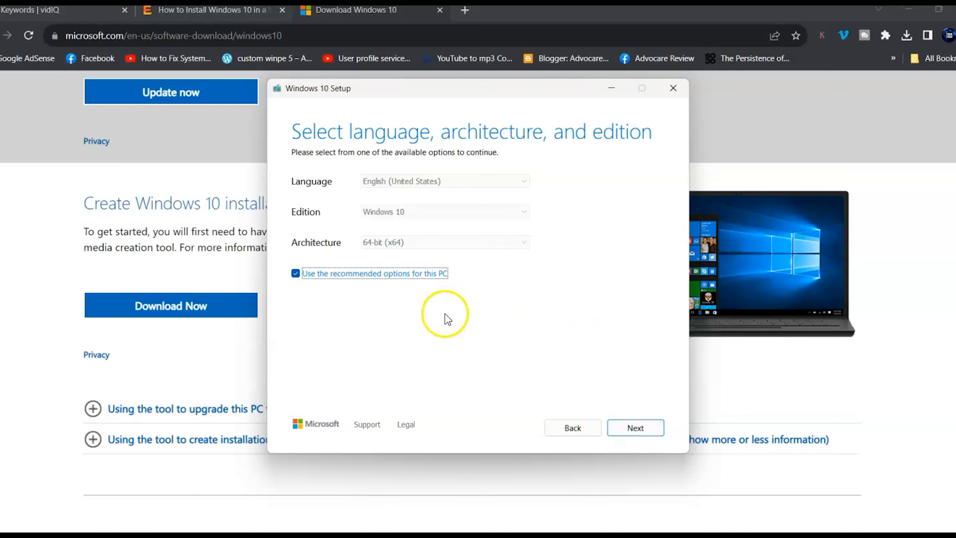
mouse_move(302, 188)
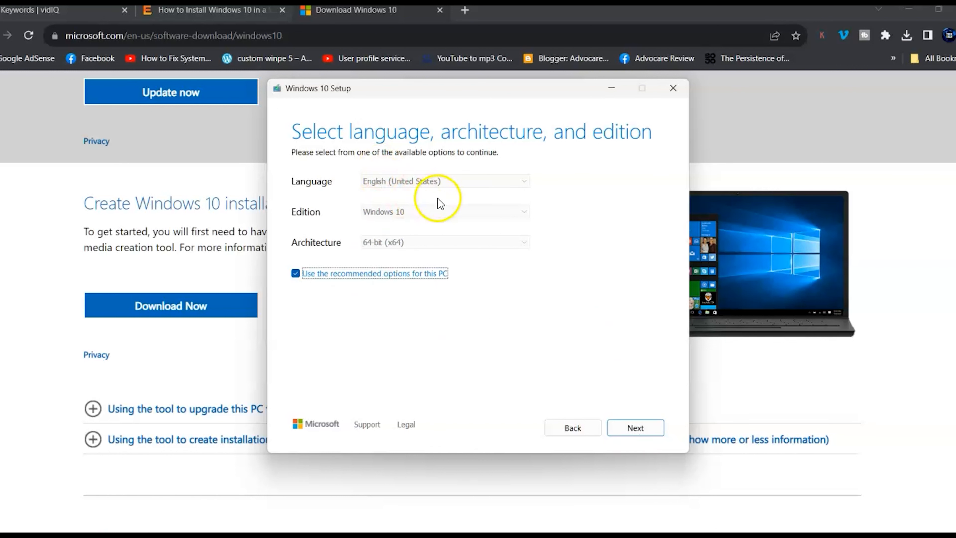
click(633, 427)
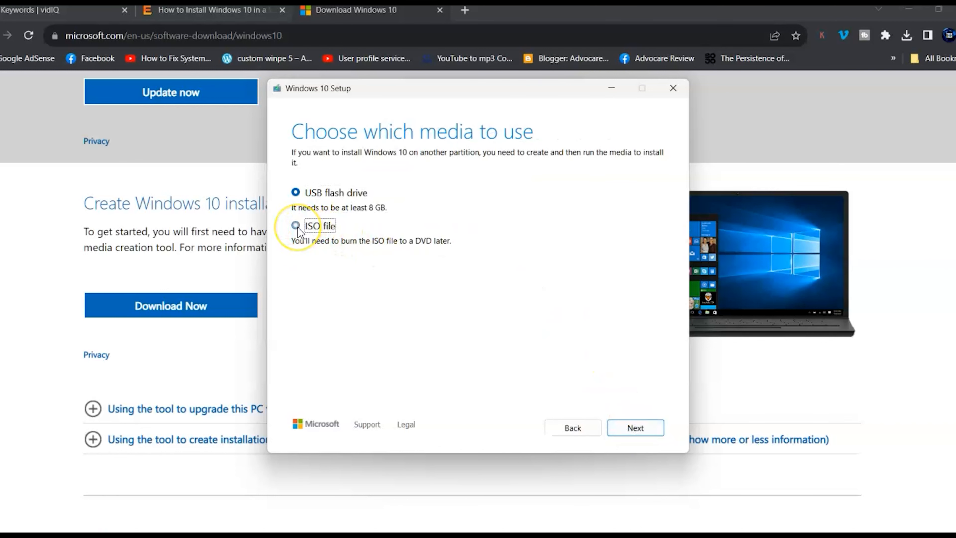
click(296, 225)
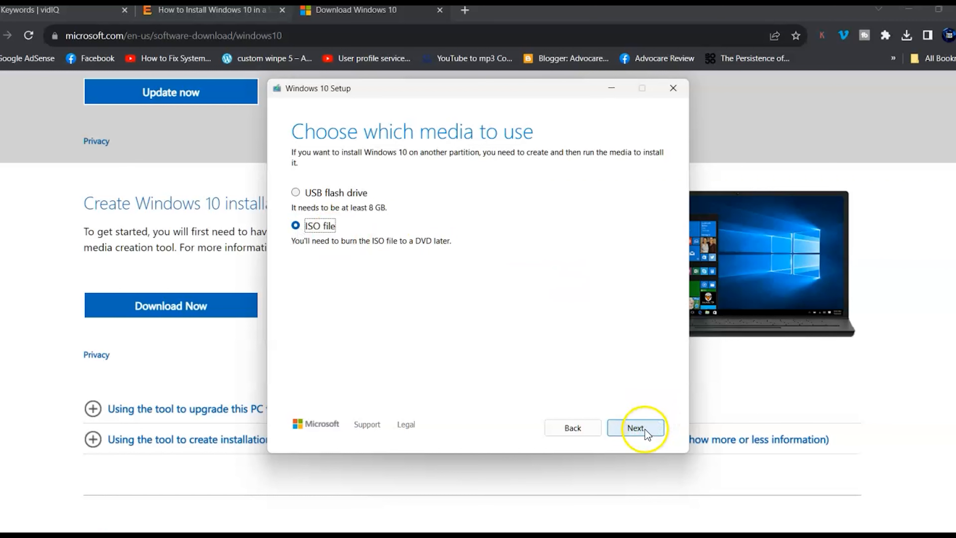
click(634, 427)
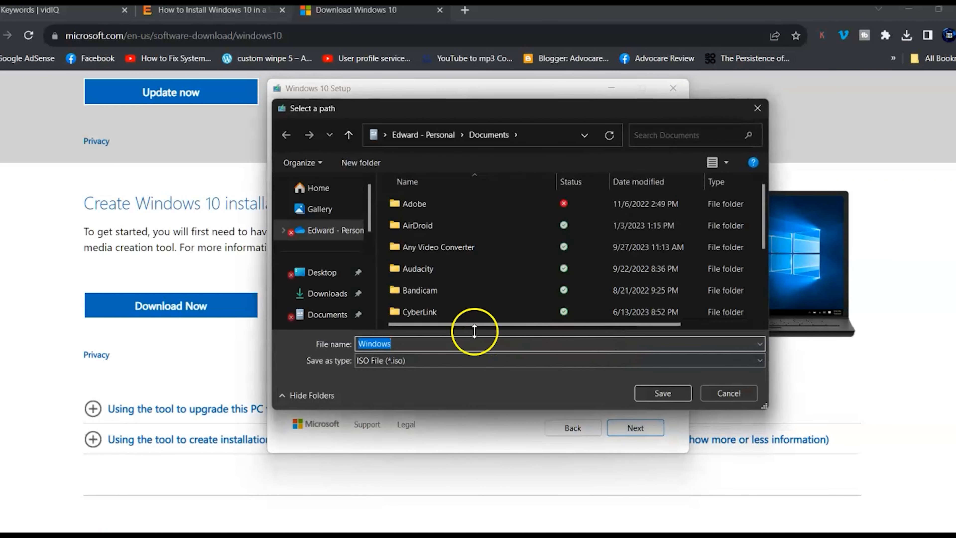
Name the ISO Windows10Image and save it to the Documents folder.
click(408, 343)
text(10ISO)
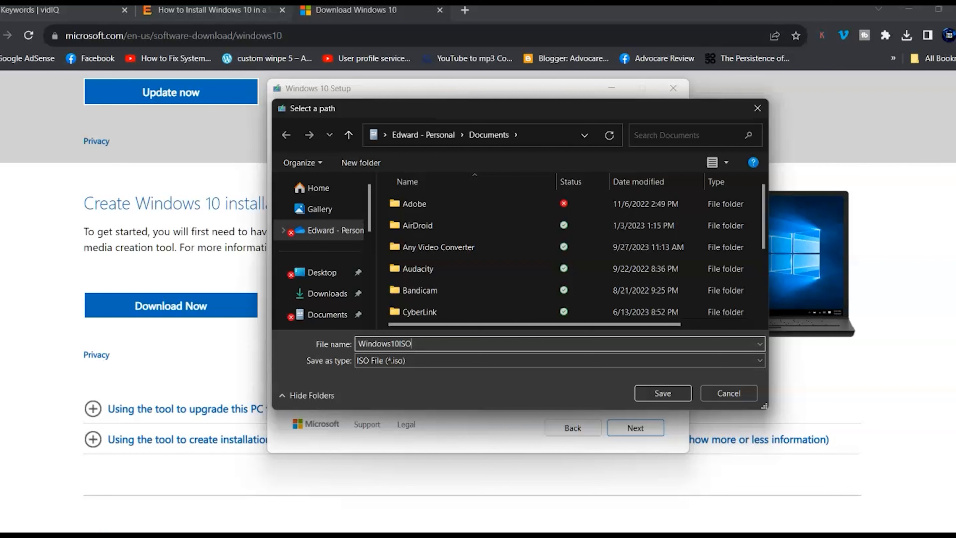
key(Backspace)
text(mage)
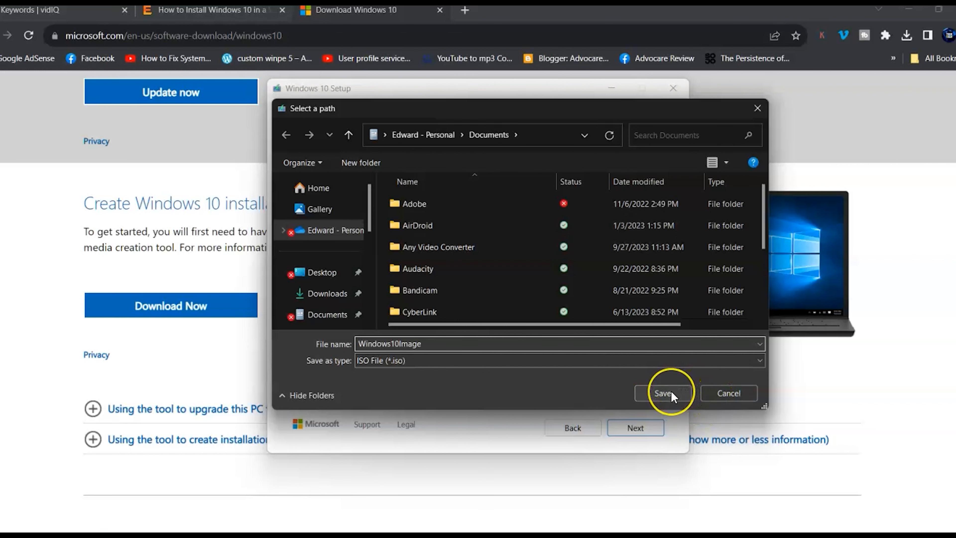
click(663, 393)
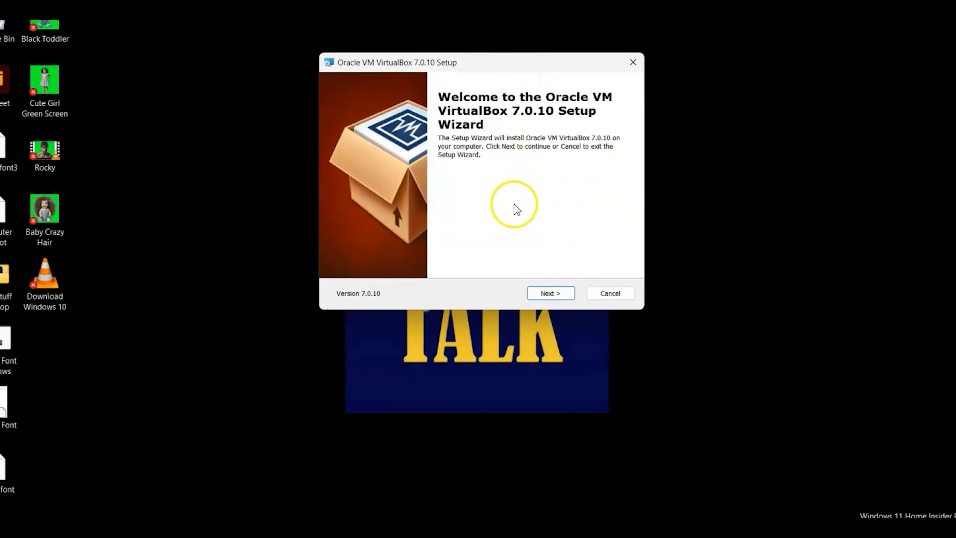
Advance the VirtualBox 7.0.10 setup wizard from the welcome page to feature selection.
click(548, 293)
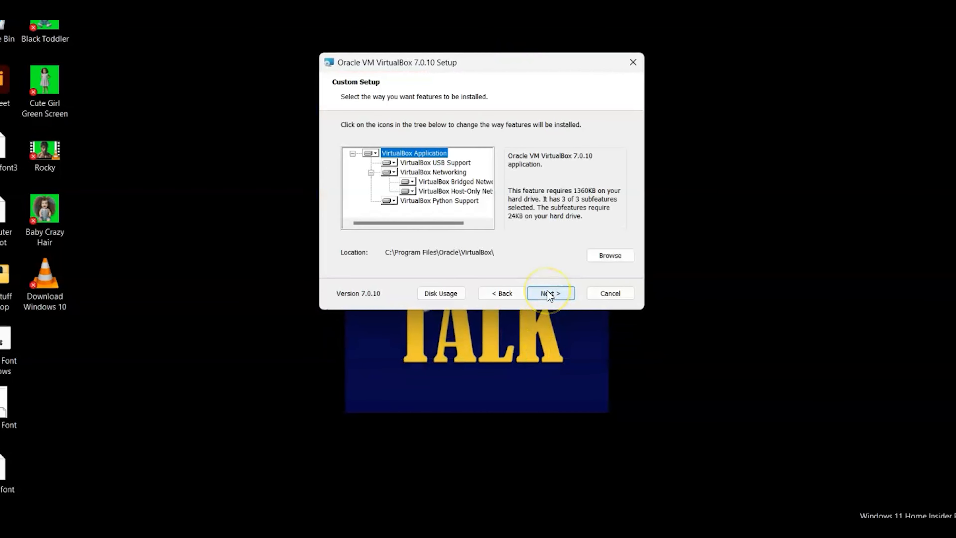